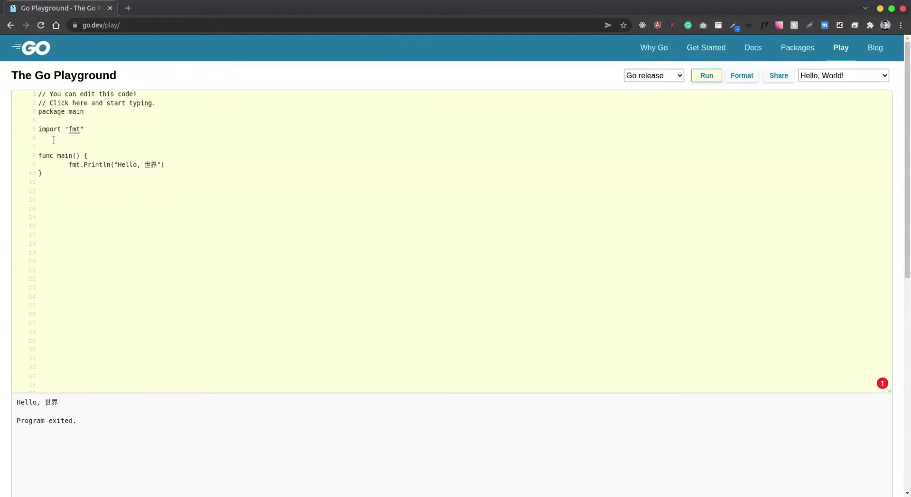
Write a const block above main with jan = 0, then feb, mar and april on separate lines
{"action": "type", "text": "const ("}
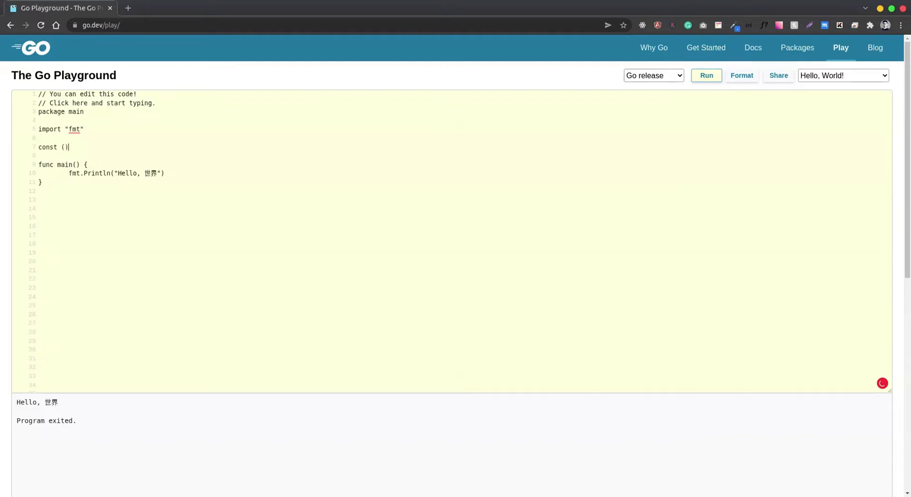
{"action": "key", "text": "Enter"}
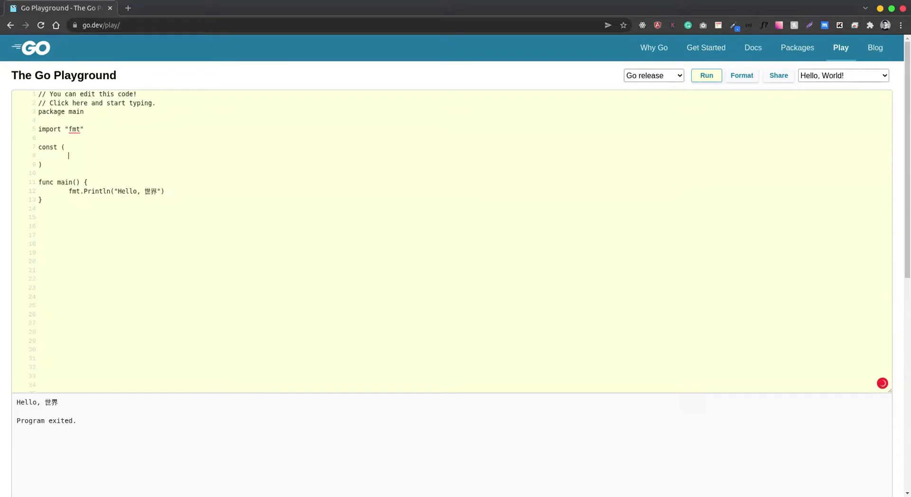
{"action": "type", "text": "jan"}
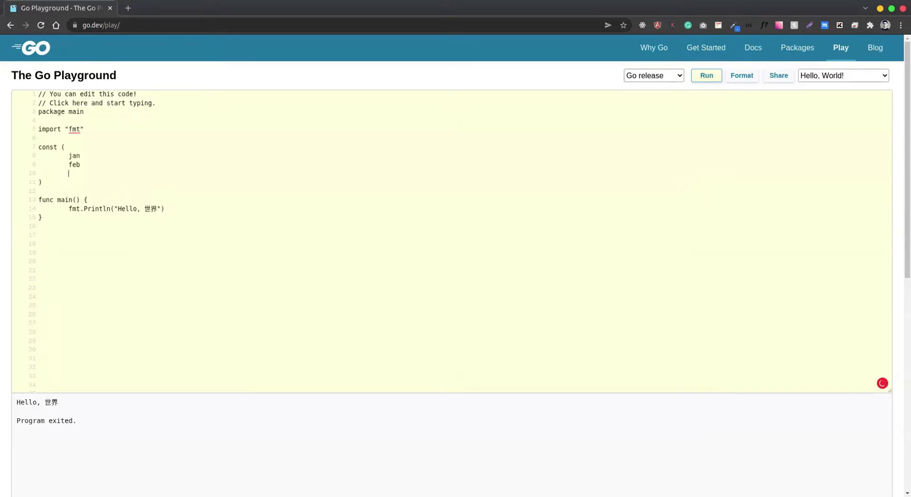
{"action": "type", "text": "mar april"}
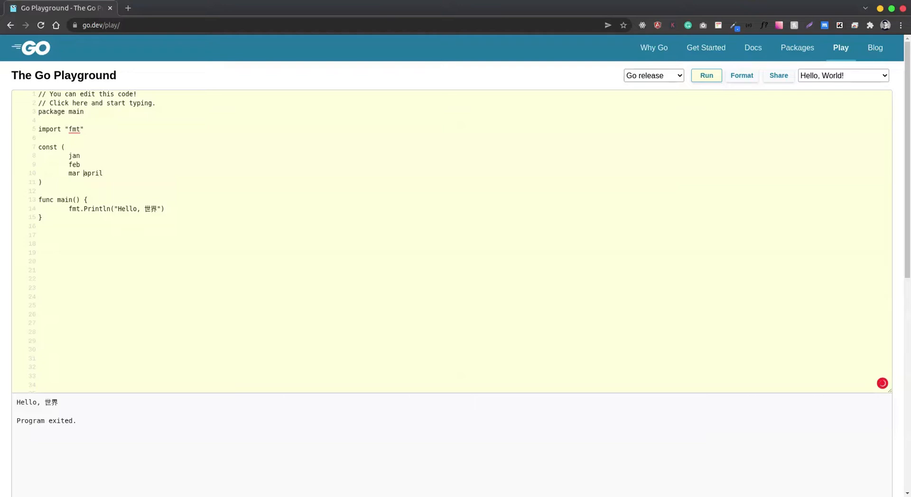
{"action": "key", "text": "Enter"}
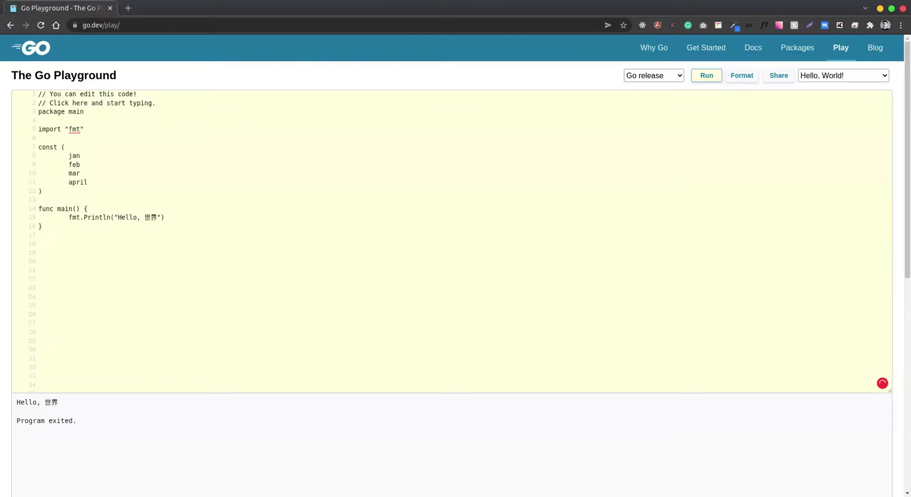
{"action": "type", "text": "= 0"}
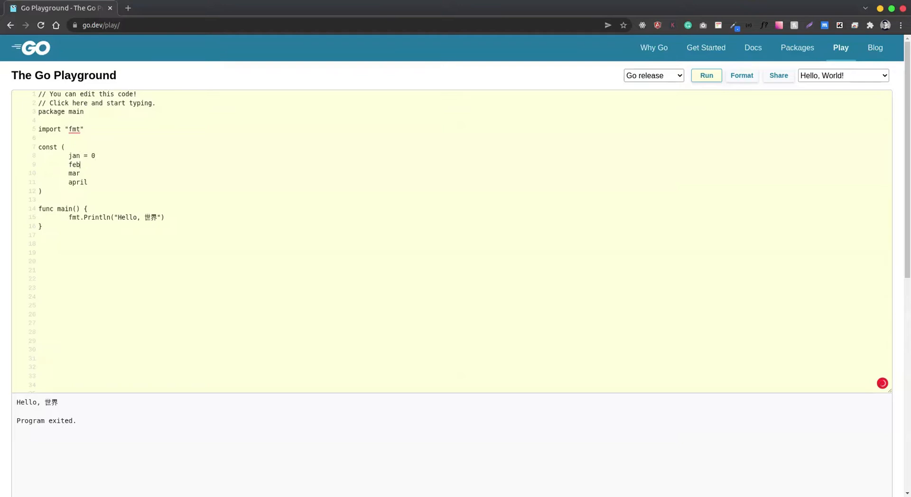
{"action": "type", "text": "= 1"}
{"action": "left_click", "coordinate": [463, 174]}
{"action": "type", "text": " ="}
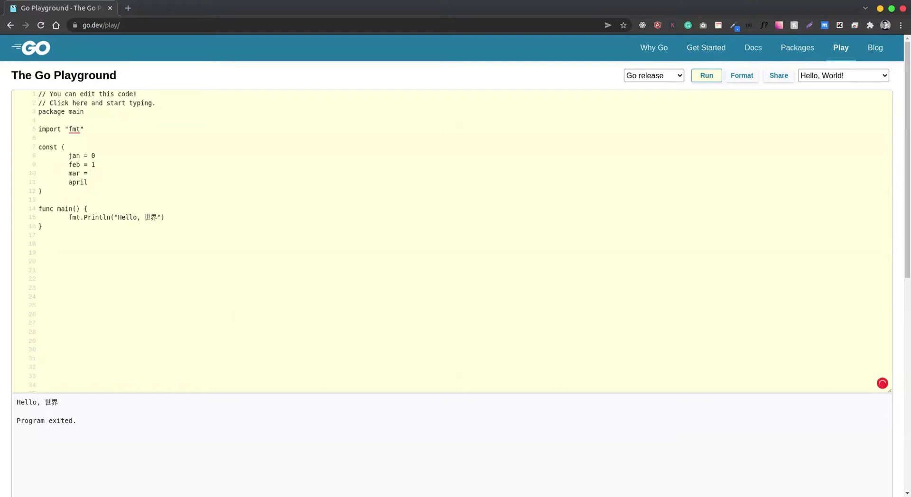
{"action": "type", "text": "2"}
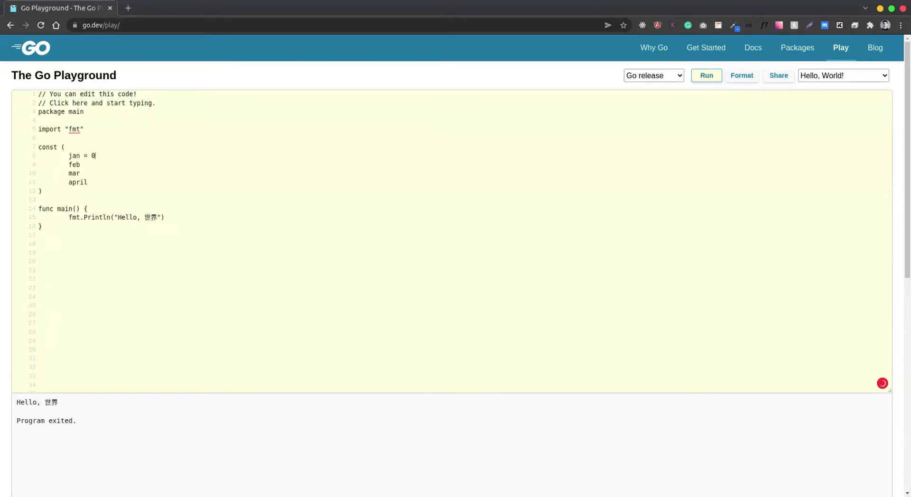
Set jan = iota, replace the greeting in Println with jan, and run to print 0
{"action": "type", "text": "iota"}
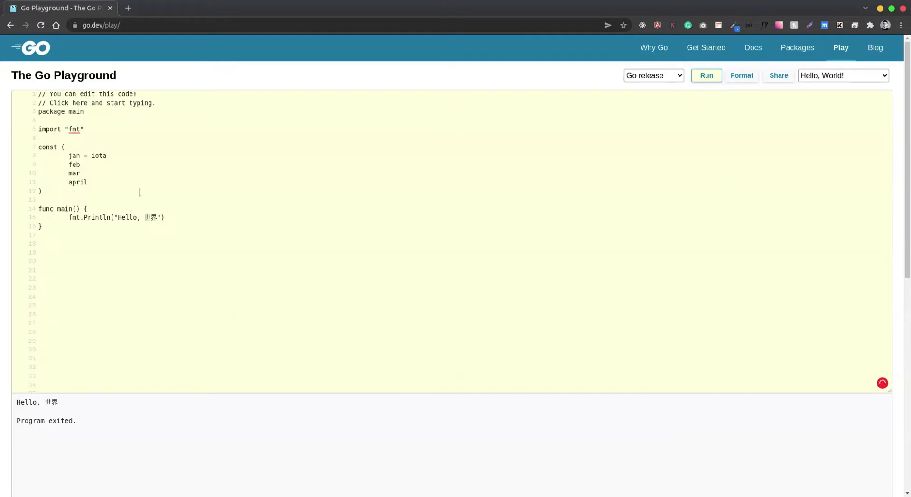
{"action": "double_click", "coordinate": [137, 217]}
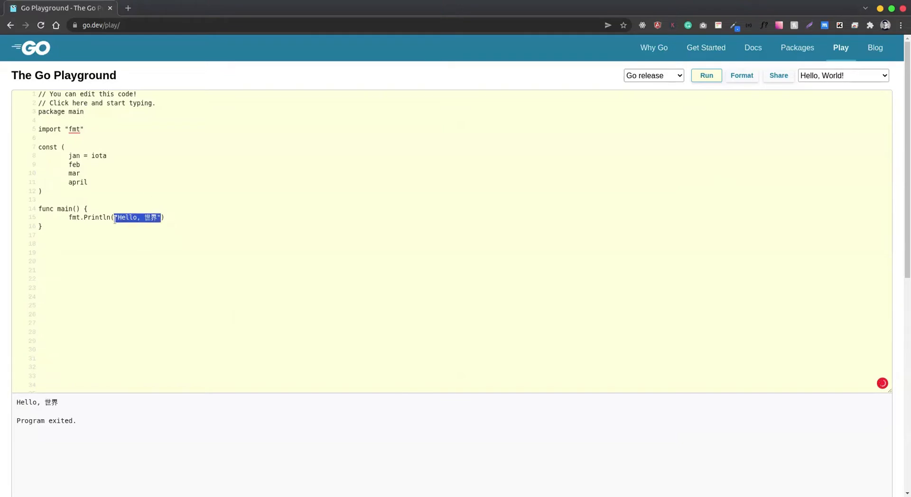
{"action": "type", "text": "jan"}
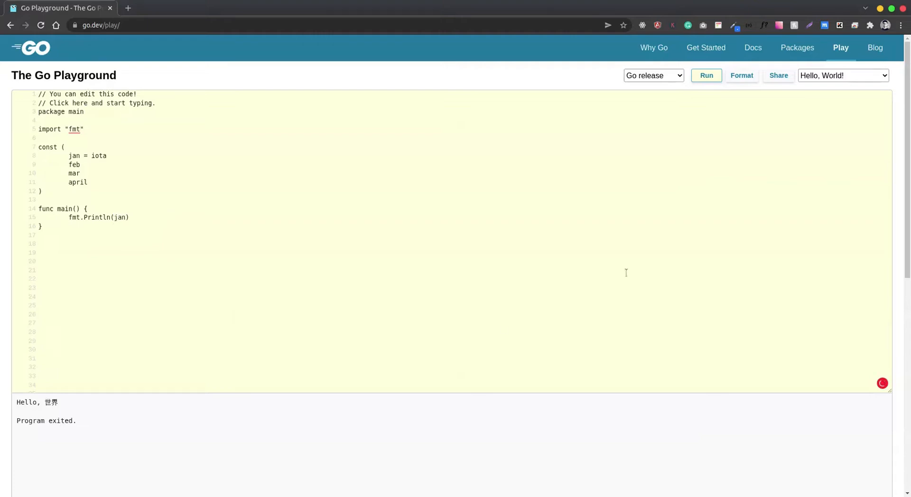
{"action": "left_click", "coordinate": [706, 75]}
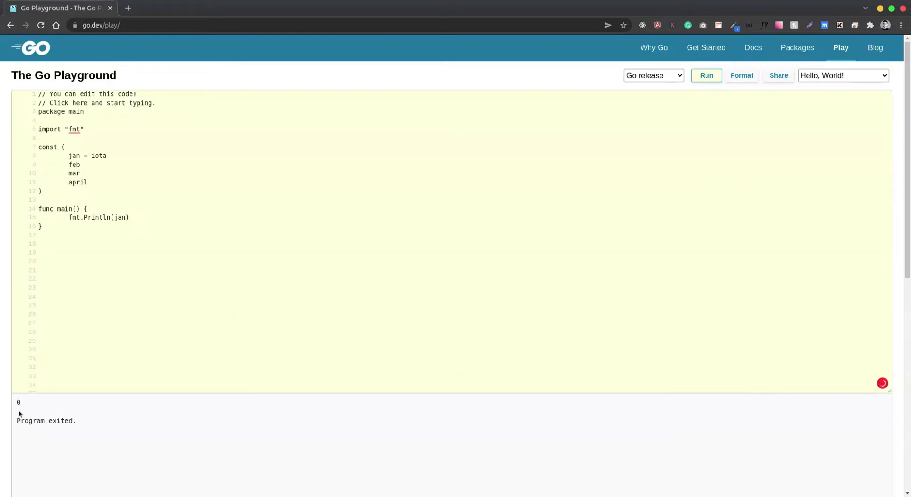
{"action": "double_click", "coordinate": [18, 401]}
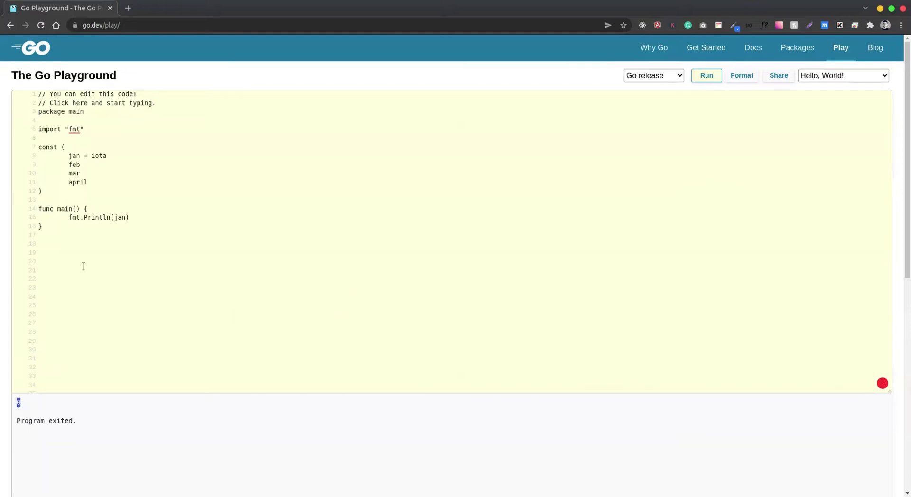
{"action": "double_click", "coordinate": [98, 156]}
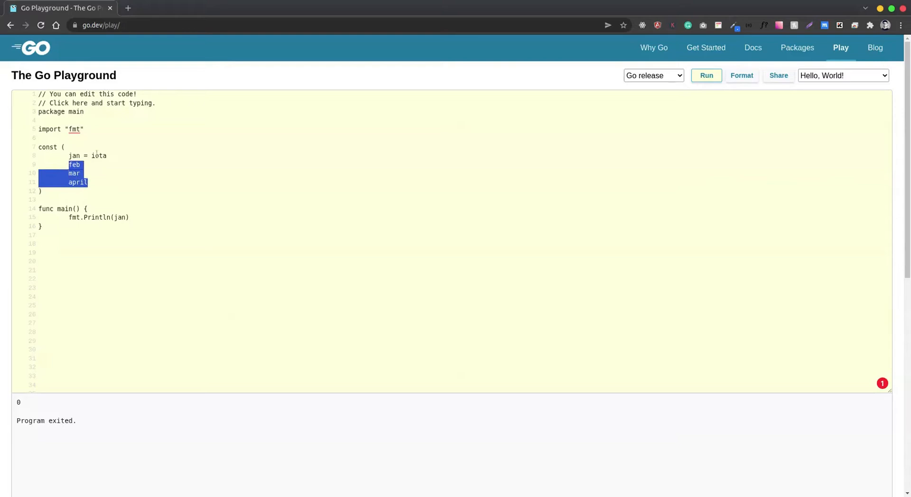
{"action": "left_click", "coordinate": [103, 165]}
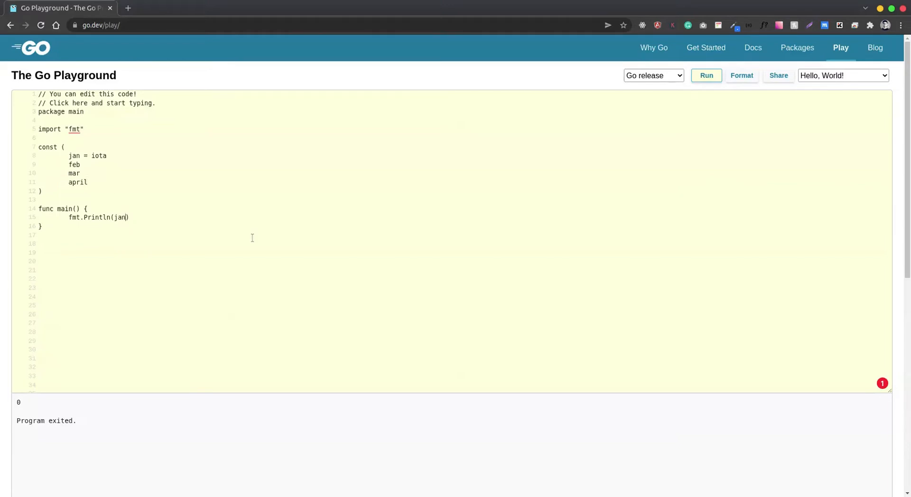
Add feb, mar and april to the Println arguments and run, printing 0 1 2 3
{"action": "type", "text": ", feb , mar, ap"}
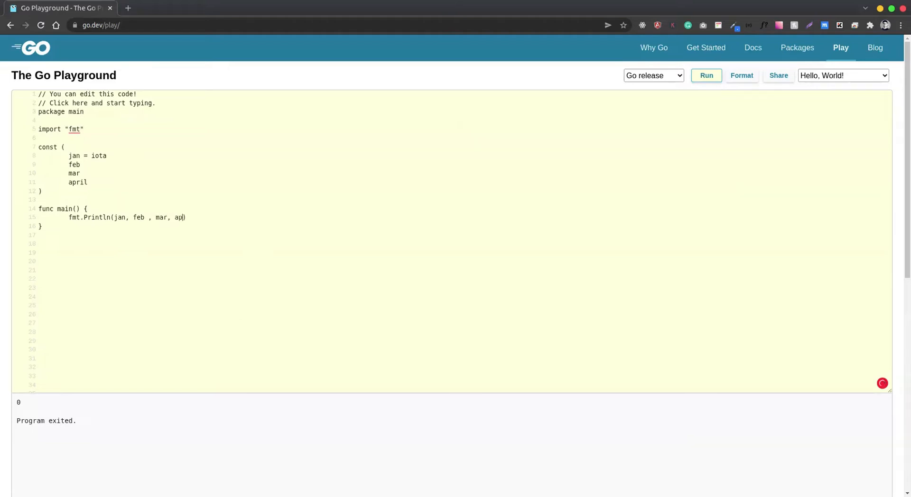
{"action": "left_click", "coordinate": [706, 76]}
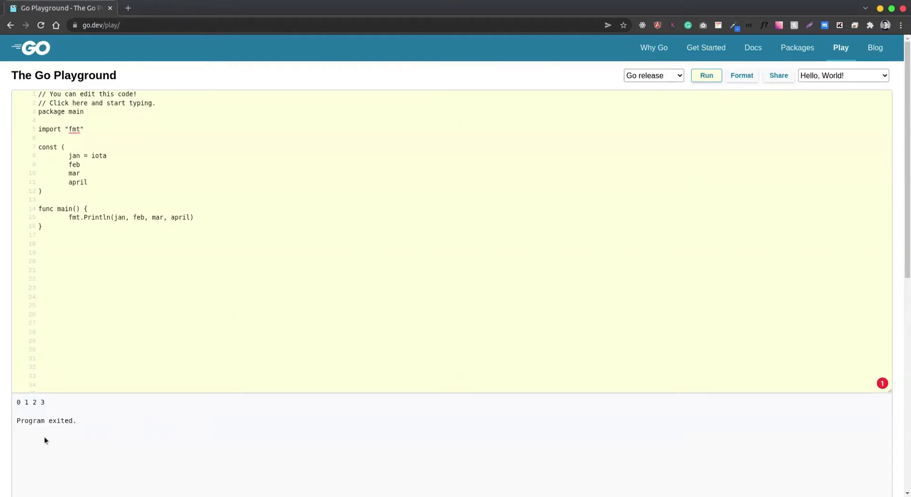
{"action": "left_click", "coordinate": [110, 156]}
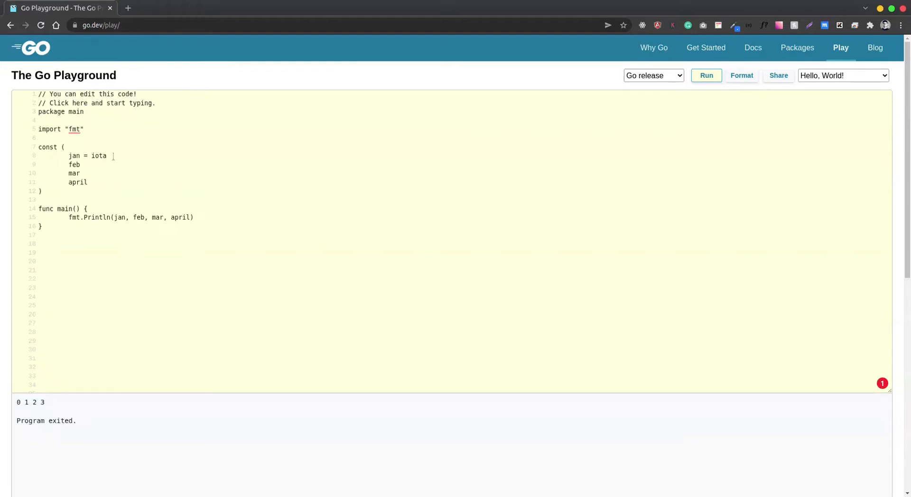
{"action": "double_click", "coordinate": [98, 155]}
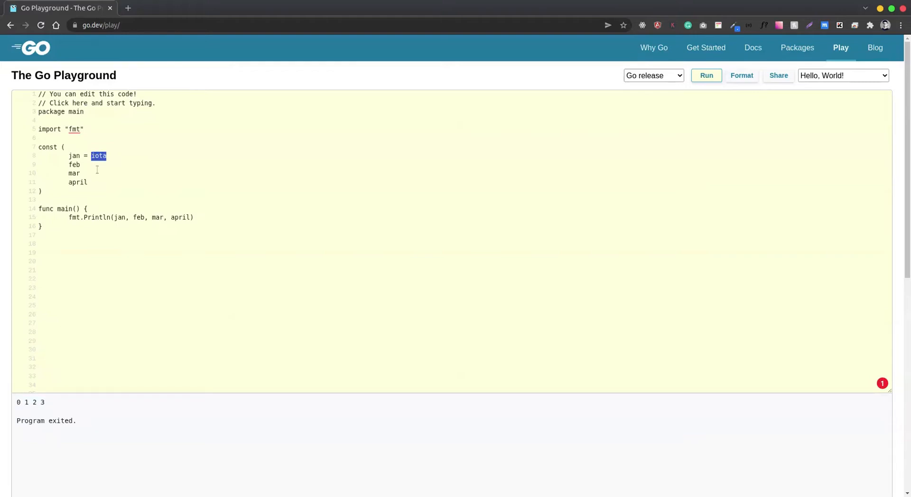
{"action": "left_click", "coordinate": [91, 156]}
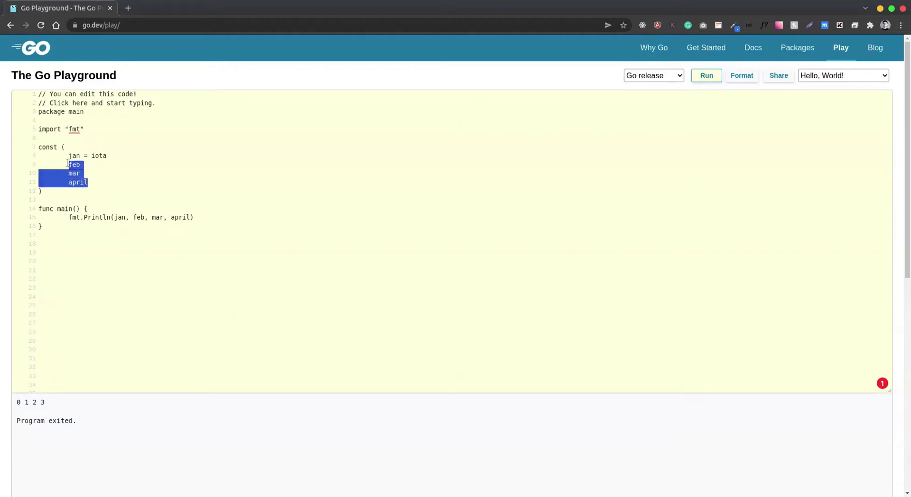
{"action": "left_click", "coordinate": [56, 191]}
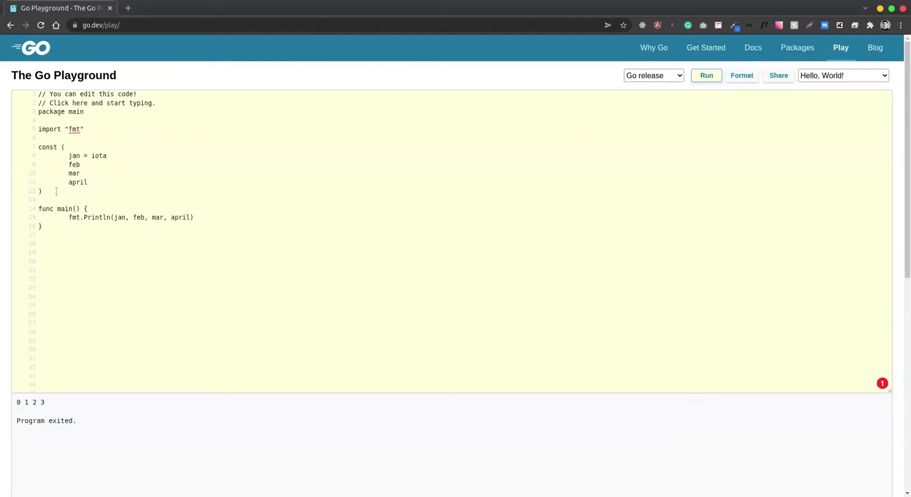
{"action": "left_click_drag", "start_coordinate": [39, 147], "coordinate": [42, 191]}
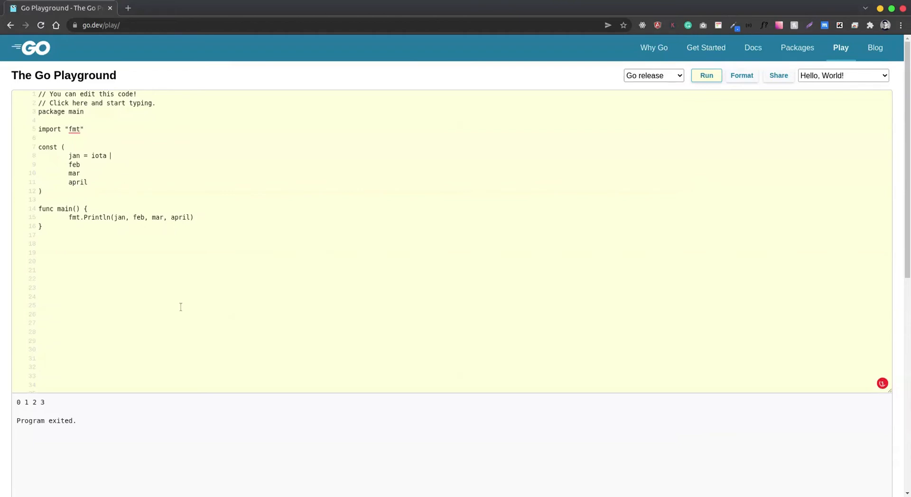
Change jan to iota + 7 and run so the months print 7 8 9 10
{"action": "type", "text": "+"}
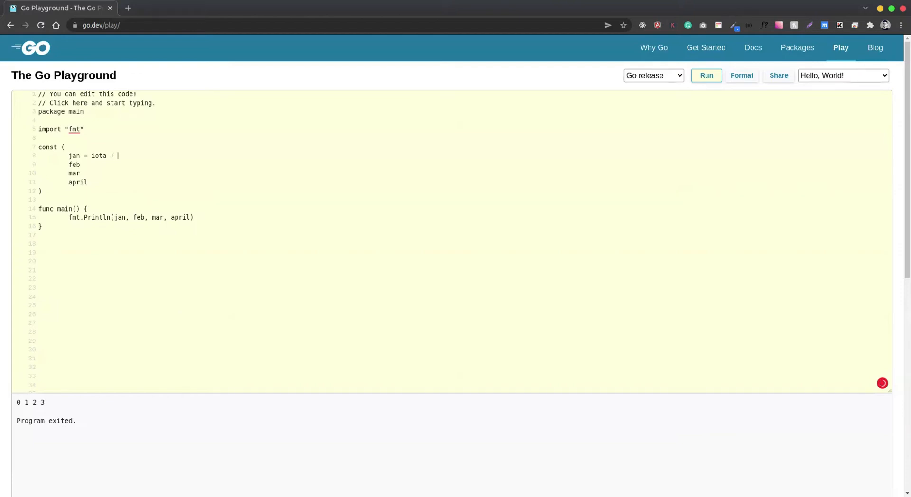
{"action": "type", "text": "7"}
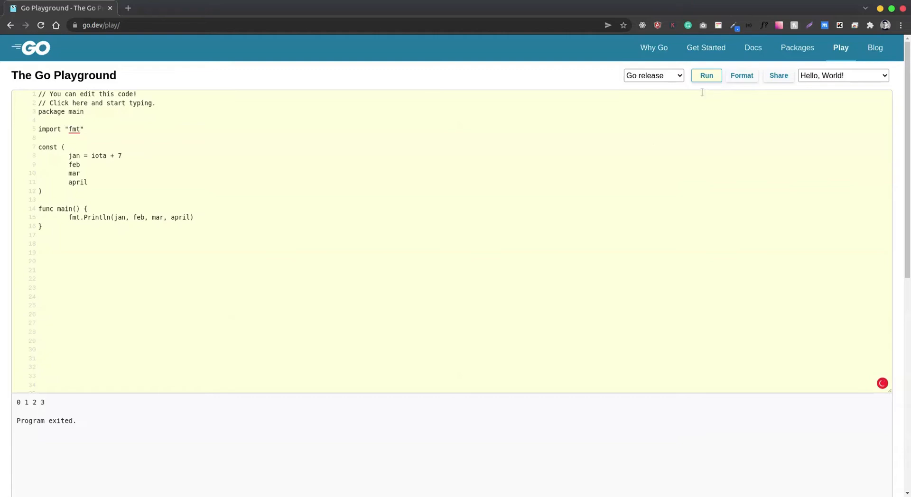
{"action": "left_click_drag", "start_coordinate": [92, 155], "coordinate": [121, 156]}
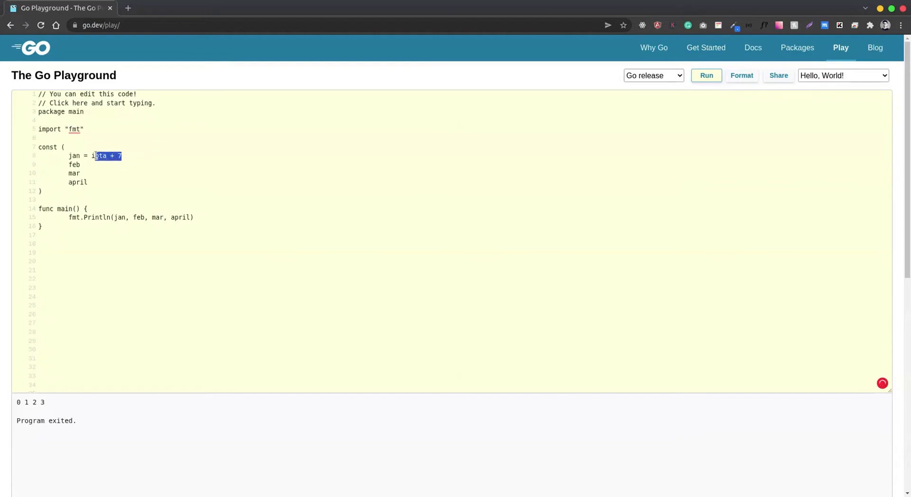
{"action": "left_click", "coordinate": [706, 75]}
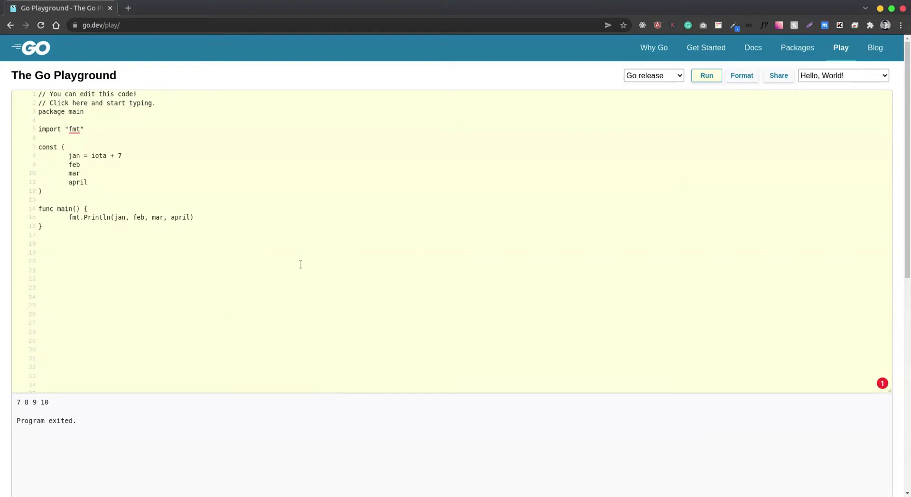
{"action": "left_click", "coordinate": [88, 182]}
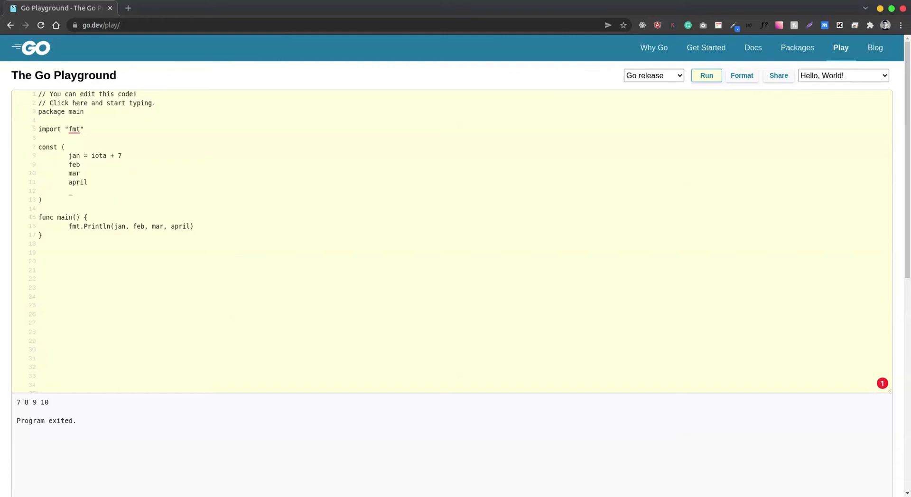
Declare may after the _ placeholder, append may to Println, and rerun
{"action": "type", "text": "m"}
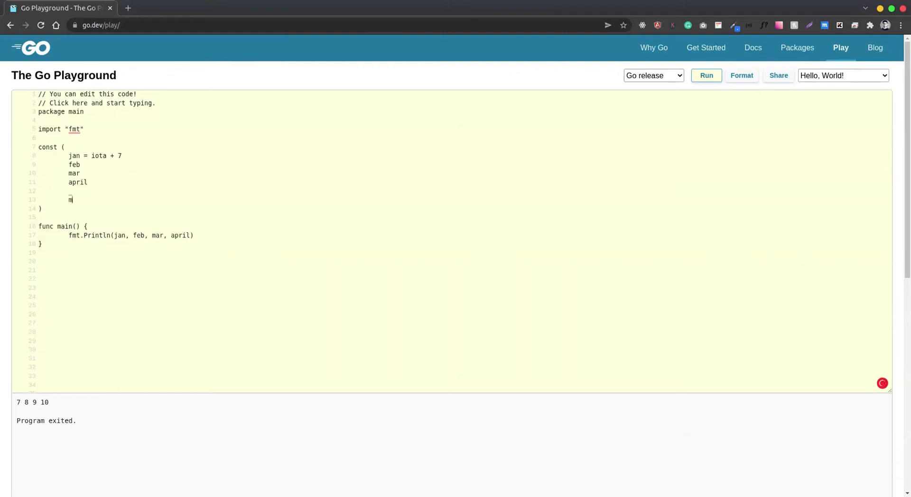
{"action": "type", "text": "ay"}
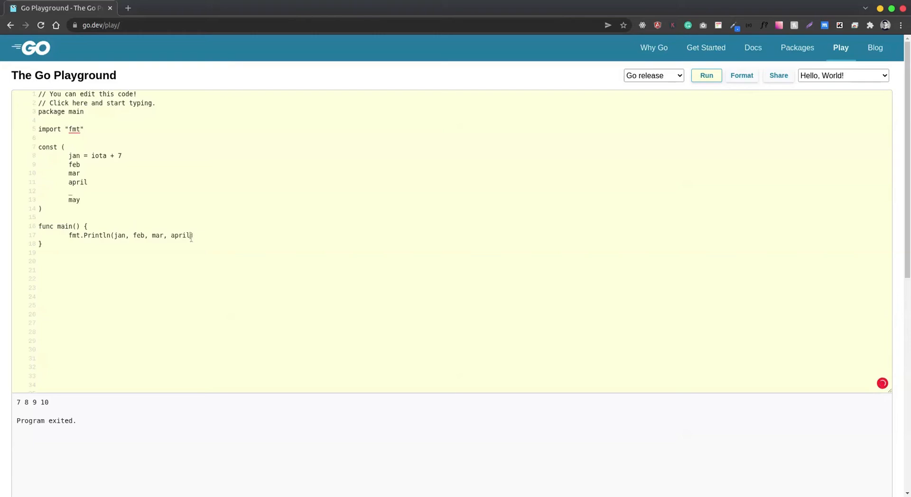
{"action": "type", "text": ", may"}
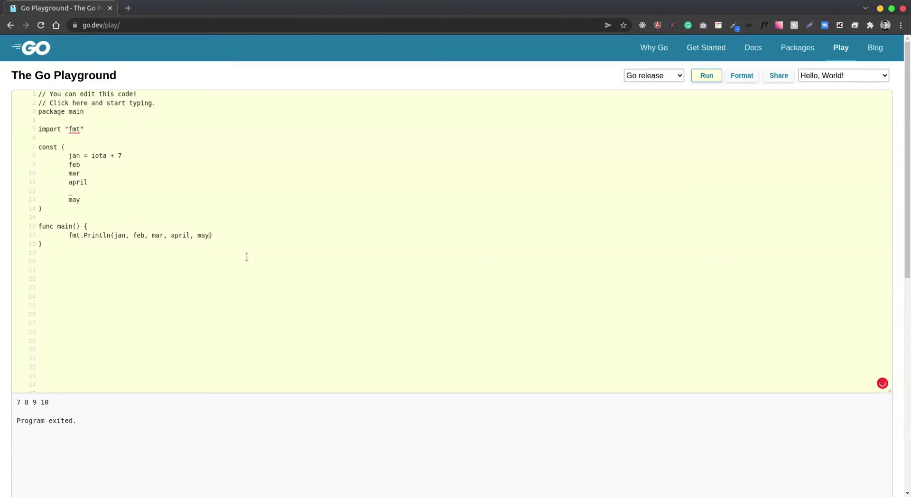
{"action": "mouse_move", "coordinate": [82, 199]}
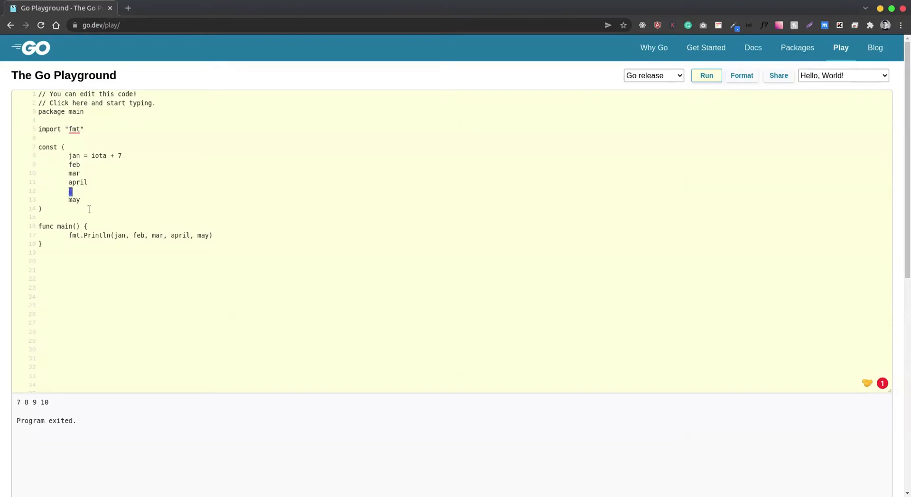
{"action": "double_click", "coordinate": [74, 199]}
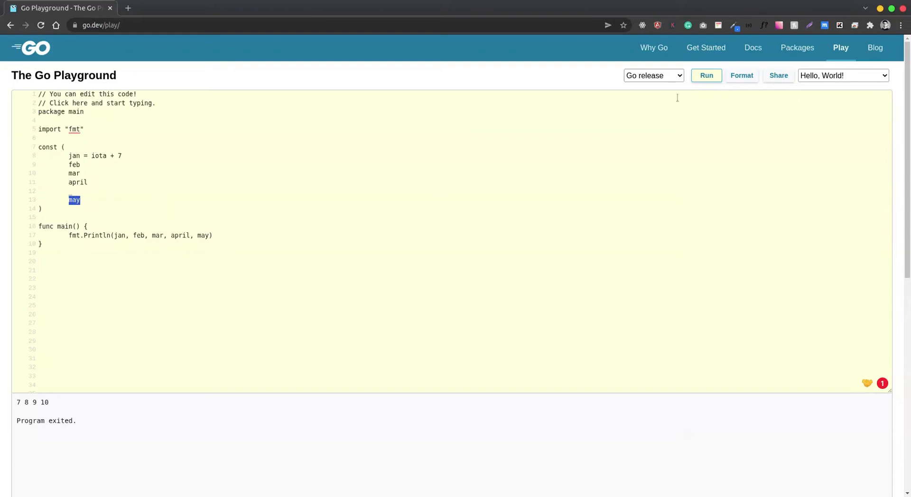
{"action": "left_click", "coordinate": [706, 75]}
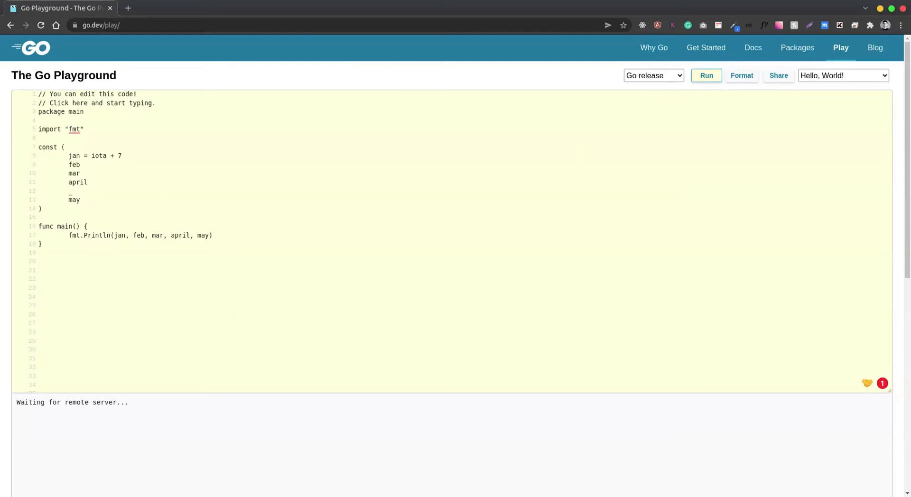
Insert blank lines between the month const block and main after the 7 8 9 10 12 run
{"action": "left_click", "coordinate": [706, 75]}
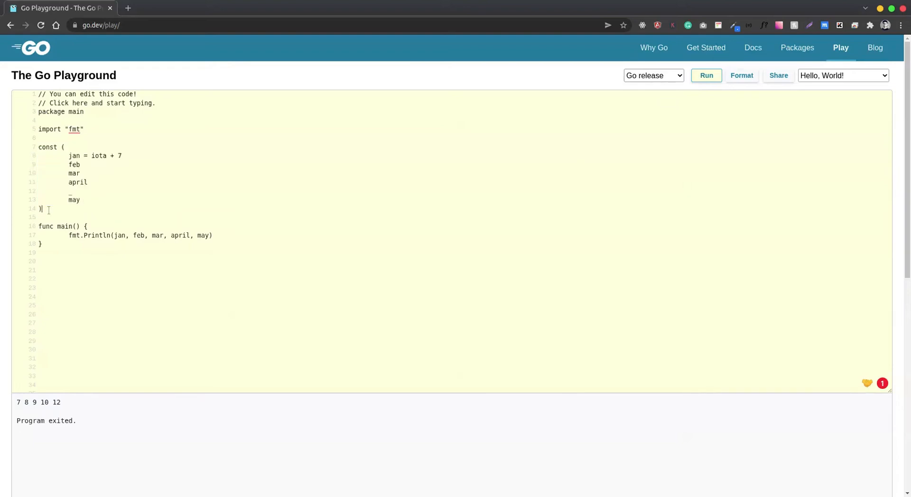
{"action": "left_click_drag", "start_coordinate": [38, 148], "coordinate": [41, 209]}
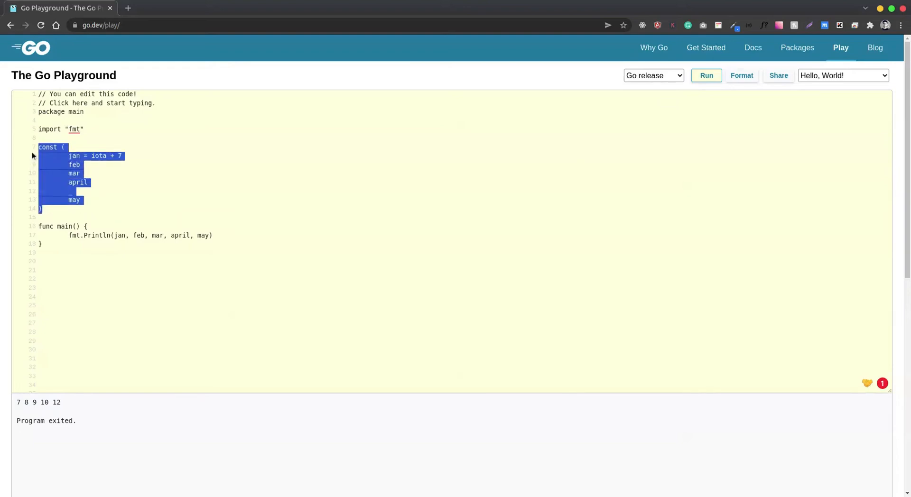
{"action": "double_click", "coordinate": [98, 156]}
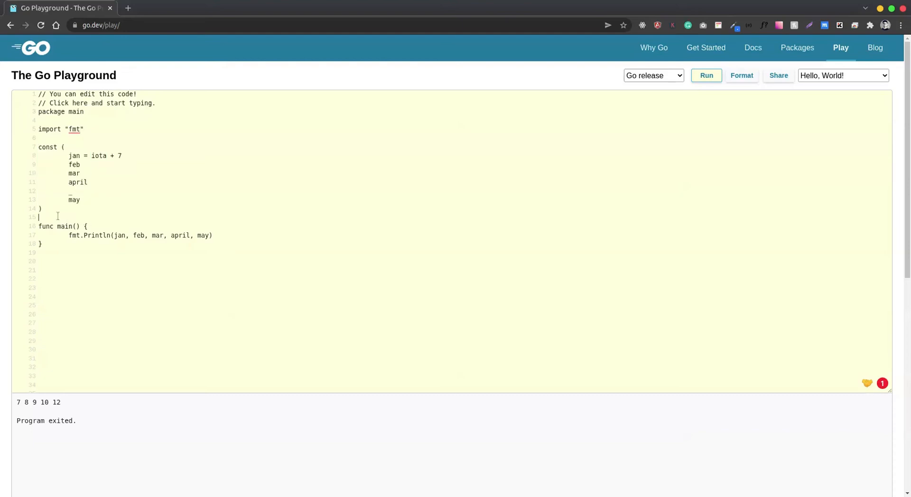
{"action": "key", "text": "Enter"}
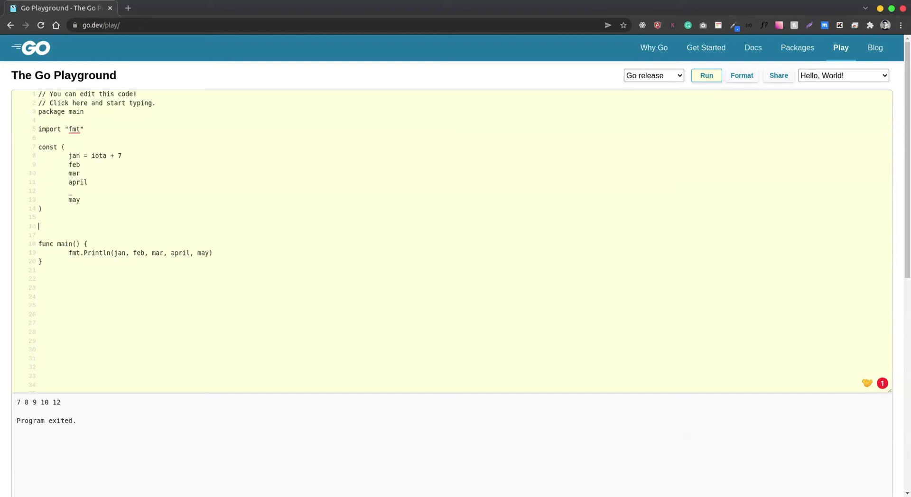
Declare const randomNumber = iota below the month const block
{"action": "type", "text": "const"}
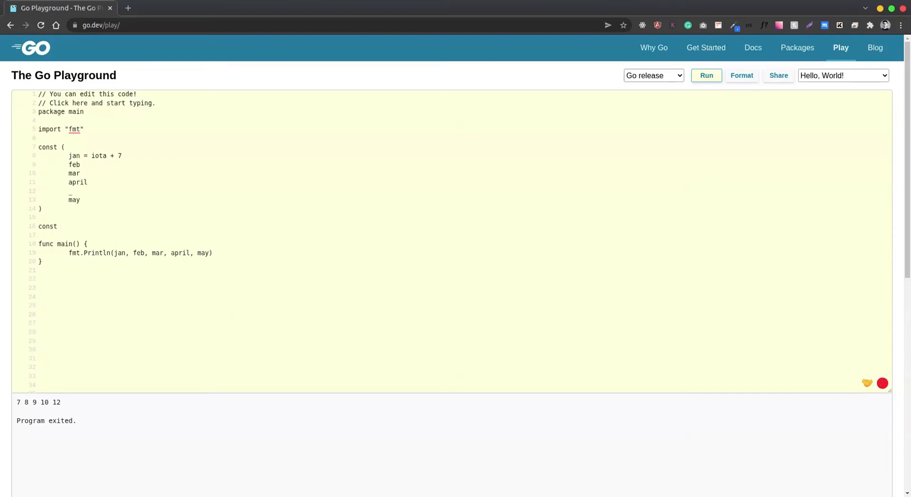
{"action": "type", "text": "random"}
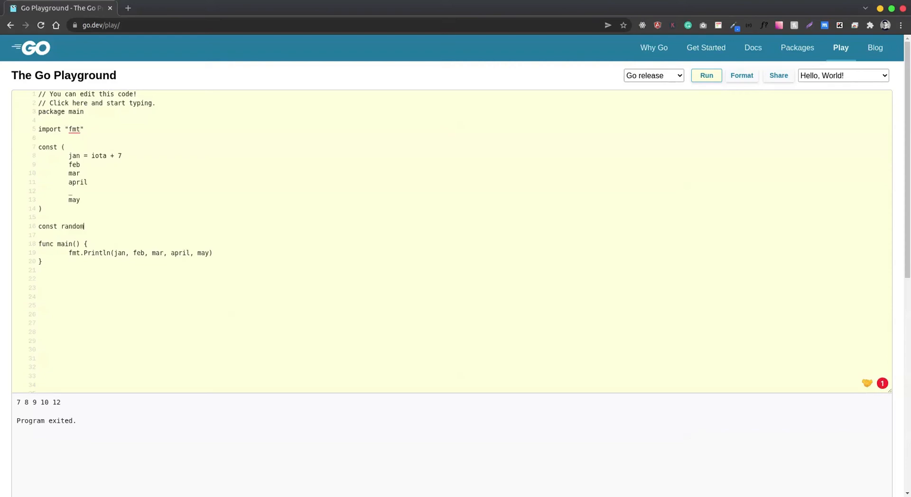
{"action": "type", "text": "number"}
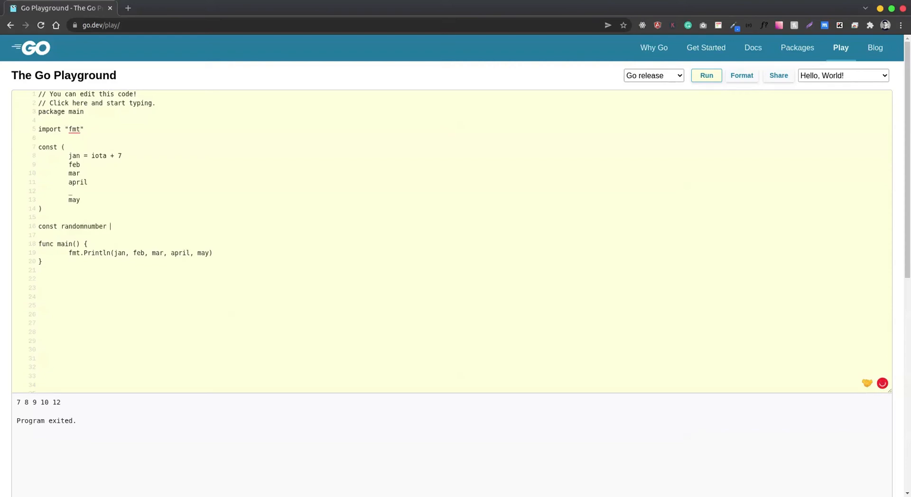
{"action": "type", "text": "="}
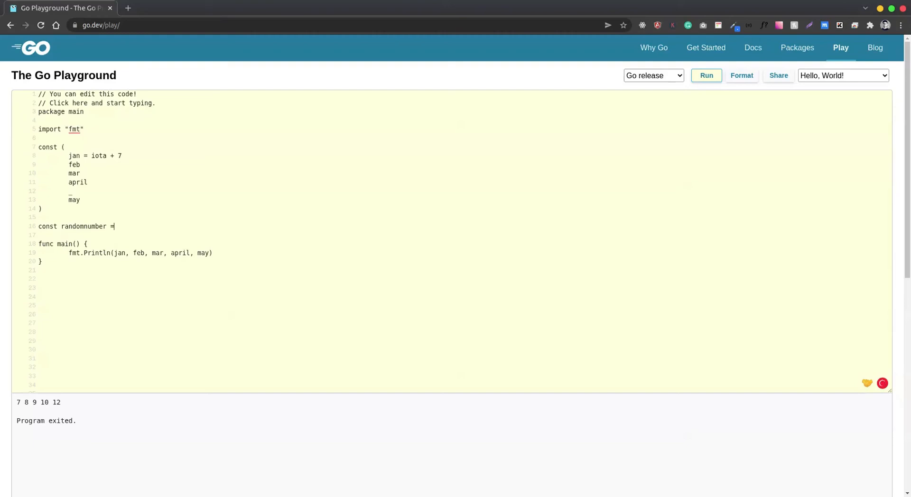
{"action": "type", "text": "iota"}
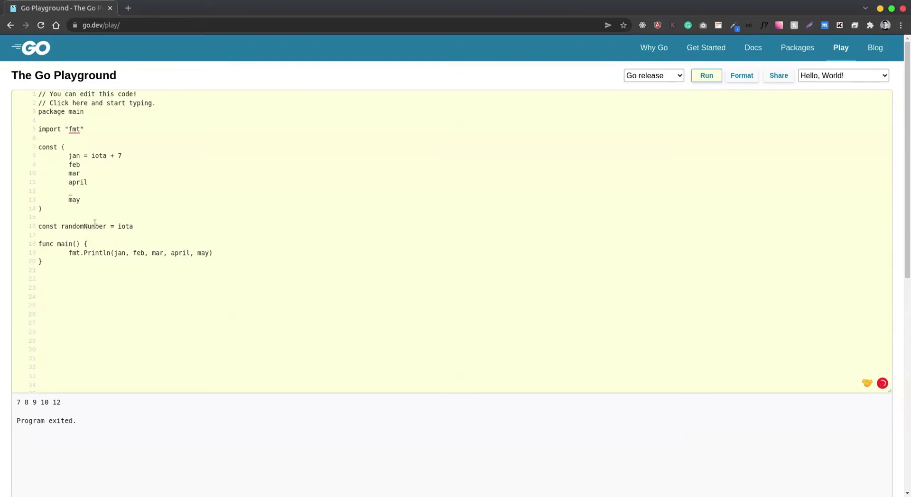
Append randomNumber to the Println arguments after may and run the program
{"action": "left_click_drag", "start_coordinate": [56, 226], "coordinate": [132, 226]}
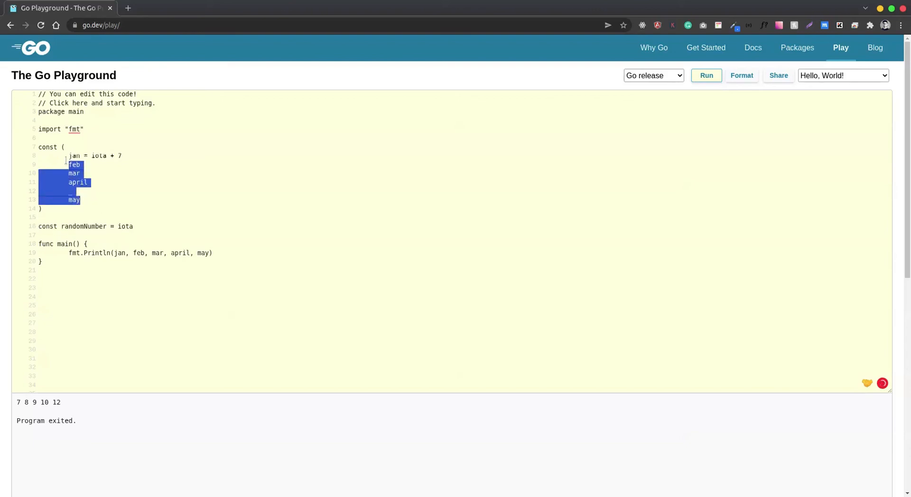
{"action": "left_click", "coordinate": [100, 200]}
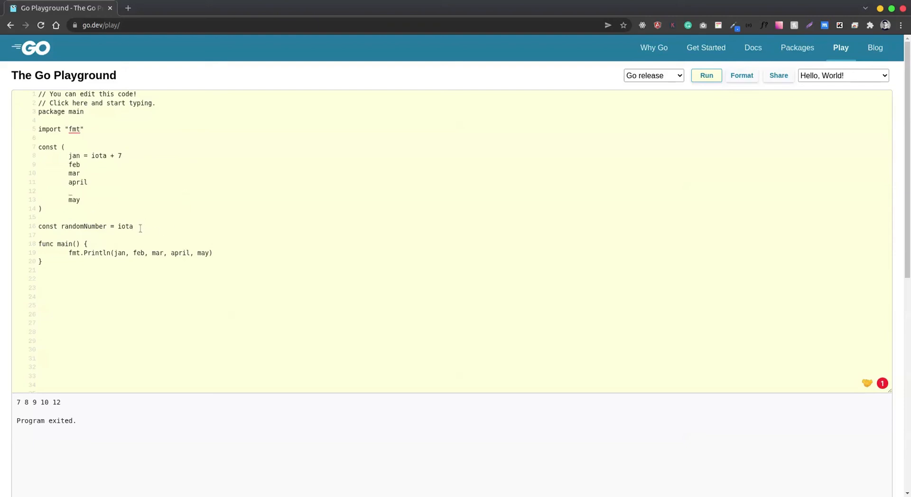
{"action": "double_click", "coordinate": [83, 225]}
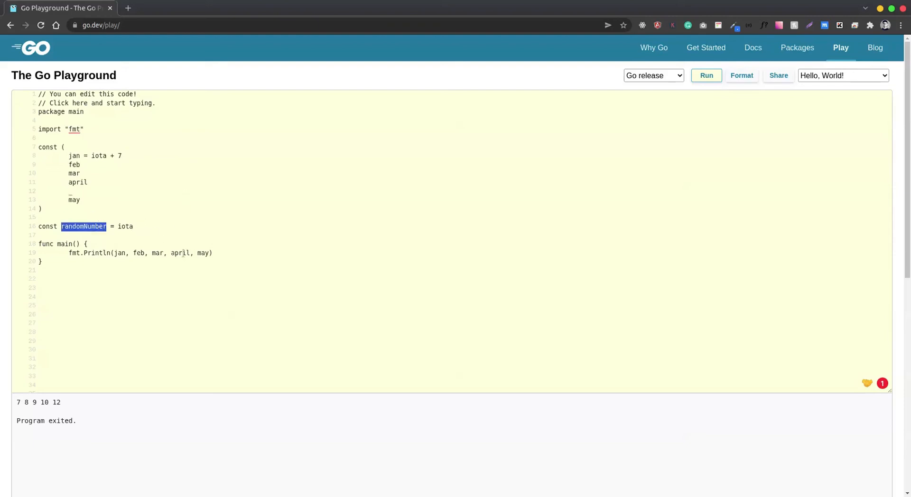
{"action": "type", "text": ","}
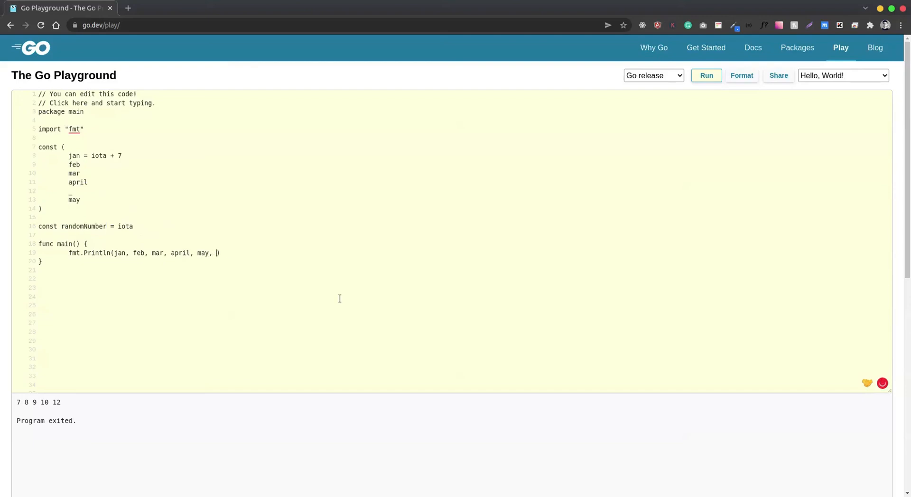
{"action": "left_click", "coordinate": [705, 75]}
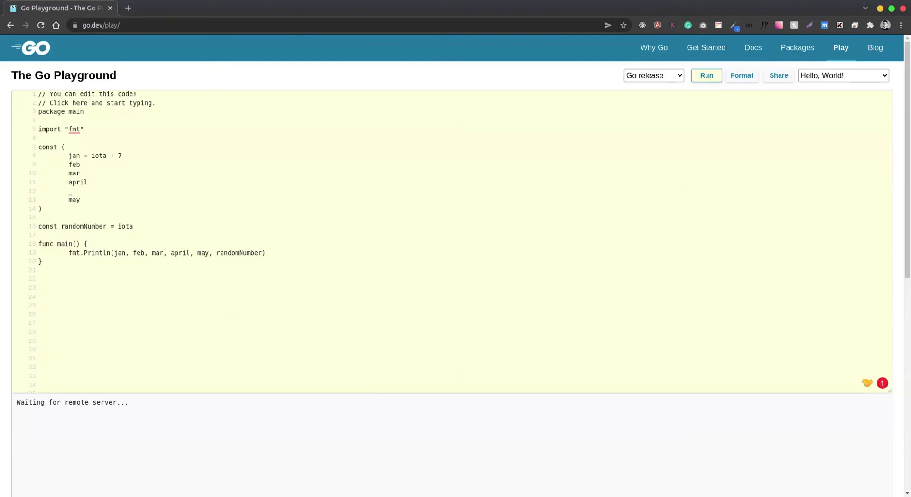
{"action": "left_click", "coordinate": [705, 75]}
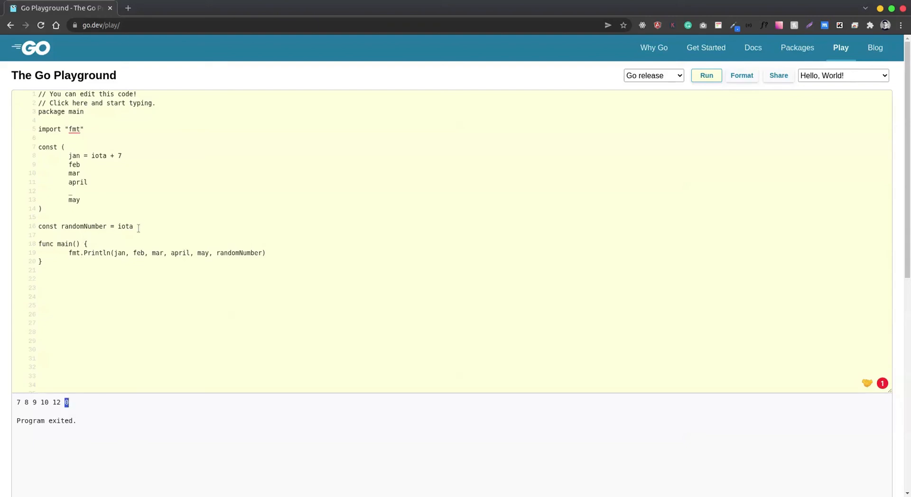
{"action": "left_click_drag", "start_coordinate": [38, 147], "coordinate": [132, 226]}
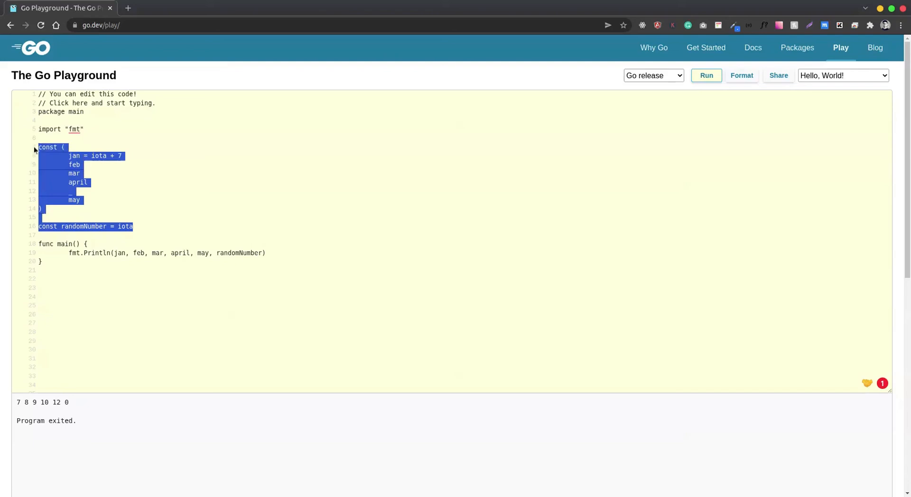
{"action": "left_click", "coordinate": [82, 196]}
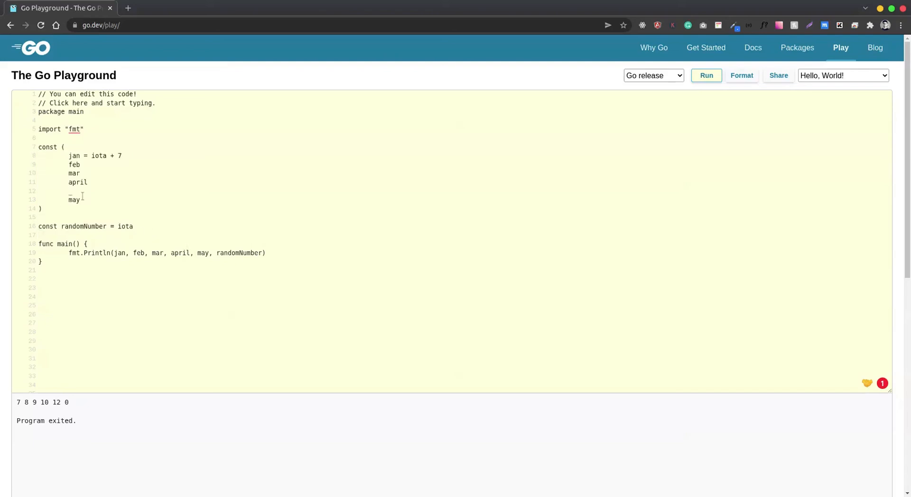
{"action": "left_click_drag", "start_coordinate": [38, 147], "coordinate": [41, 209]}
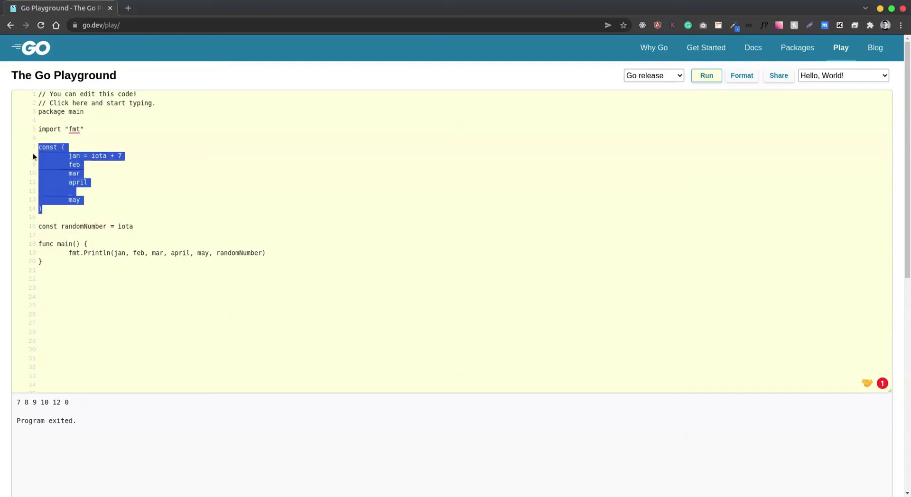
{"action": "left_click", "coordinate": [49, 217]}
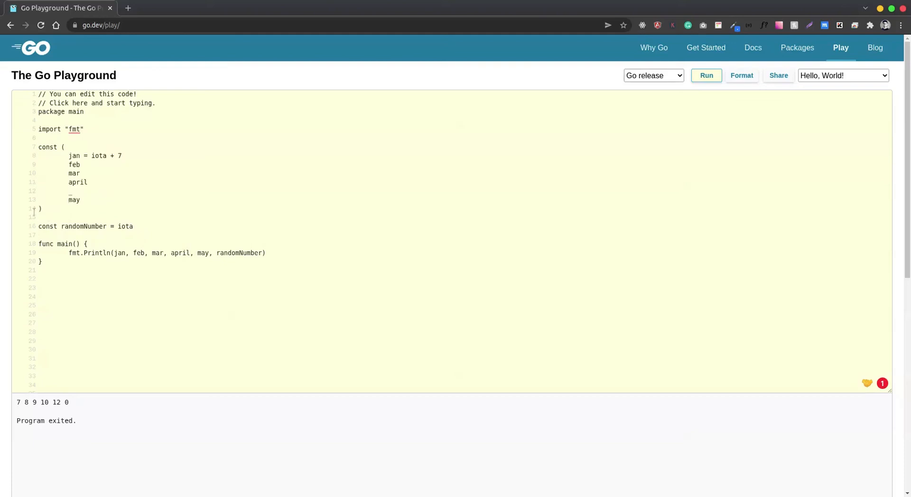
{"action": "left_click_drag", "start_coordinate": [68, 155], "coordinate": [80, 200]}
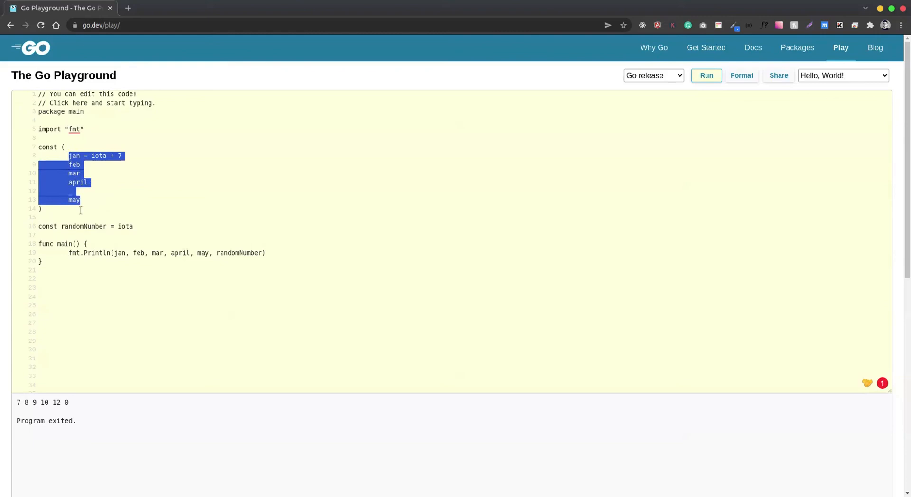
{"action": "left_click", "coordinate": [80, 200]}
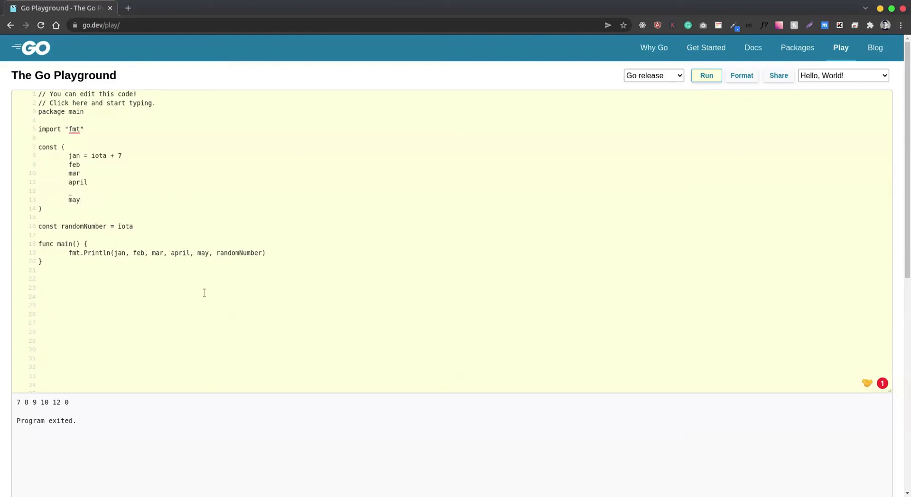